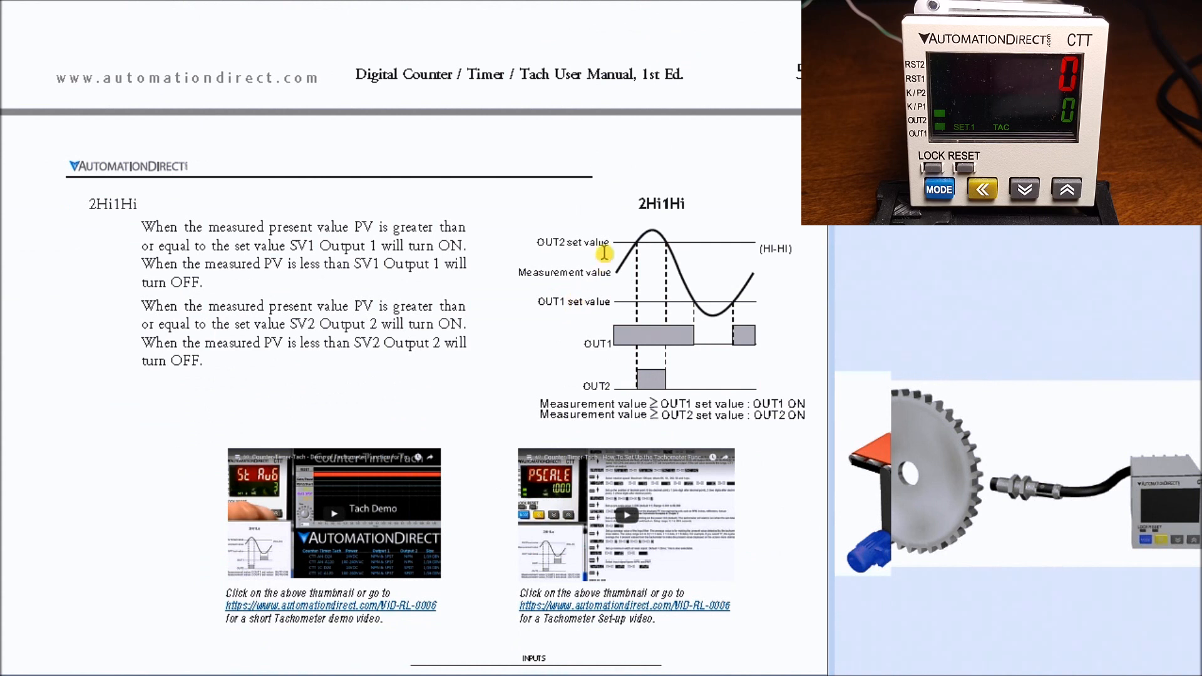
{"action": "mouse_move", "coordinate": [639, 299]}
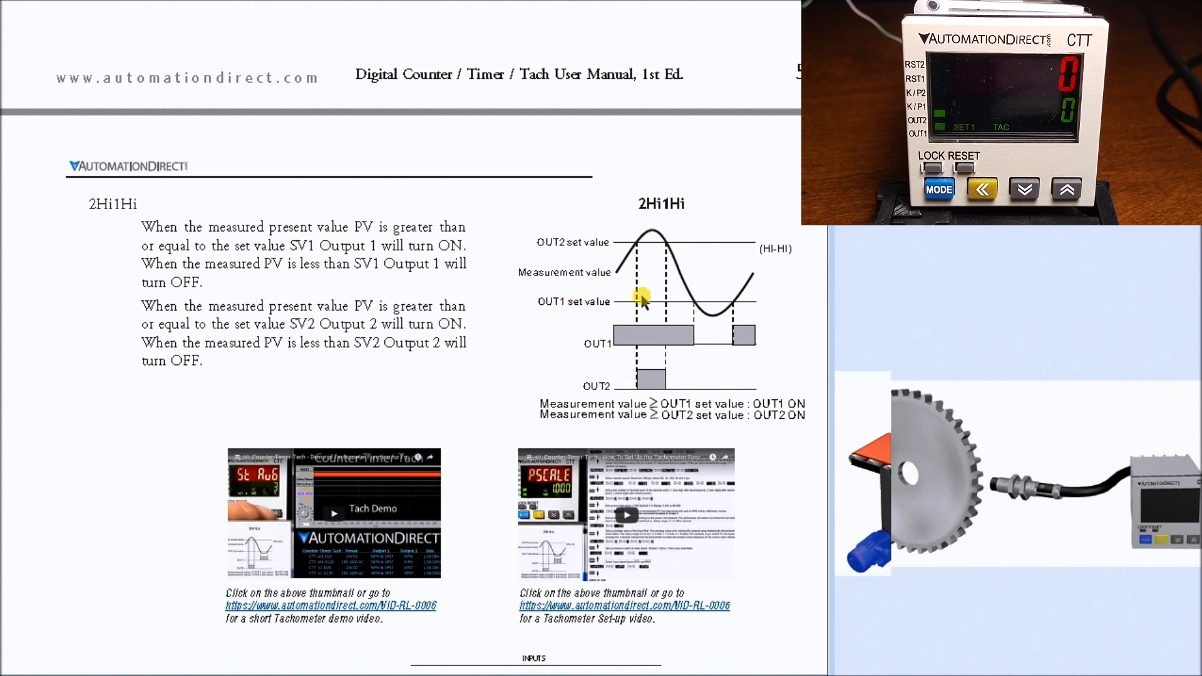
{"action": "mouse_move", "coordinate": [730, 366]}
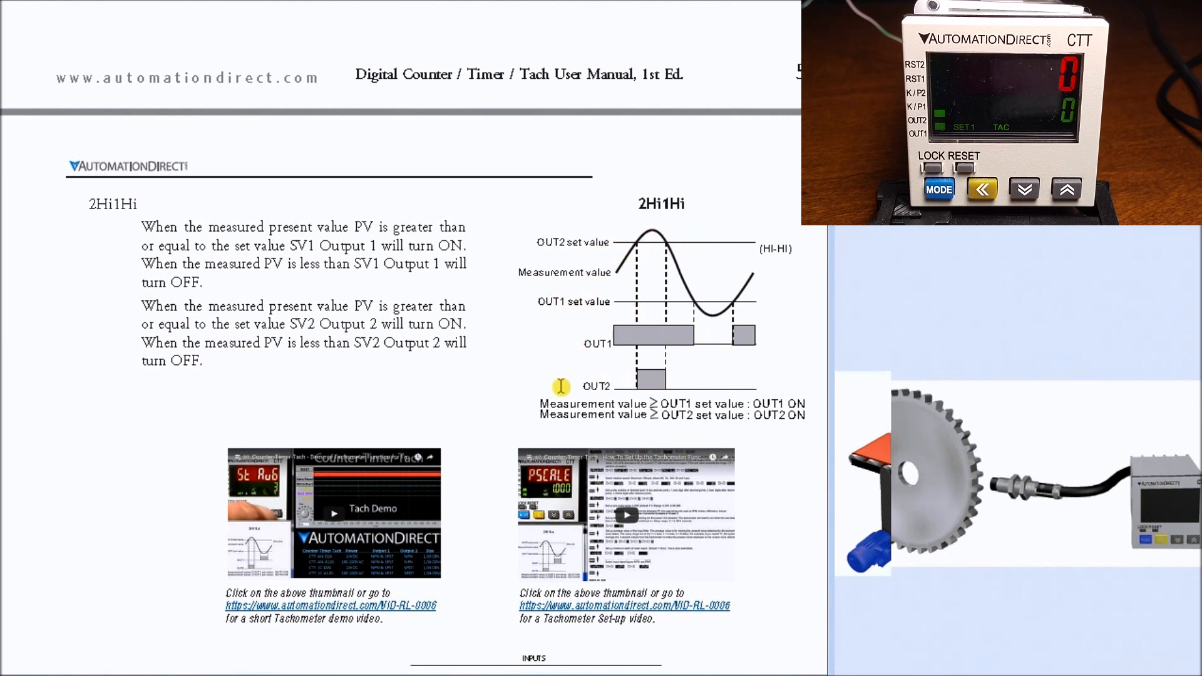
- Scroll the manual to the 'Keypad set up of the parameters in the Tachometer' page
{"action": "scroll", "scroll_direction": "down", "scroll_amount": 3}
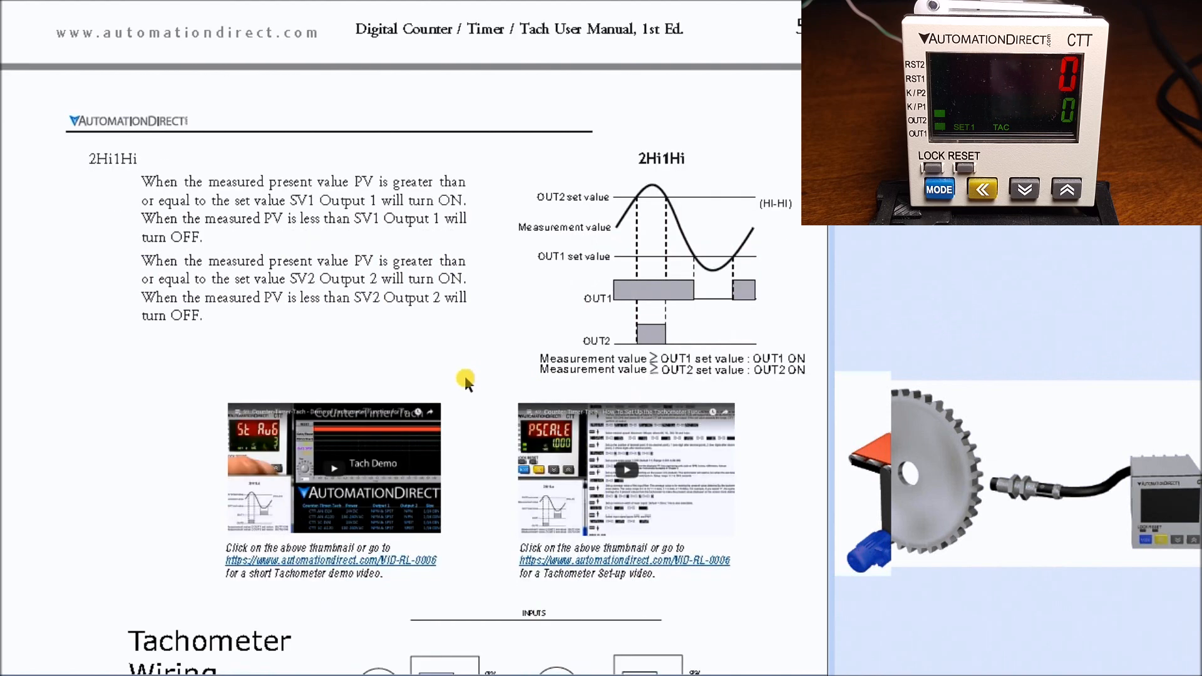
{"action": "scroll", "scroll_direction": "down", "scroll_amount": 3}
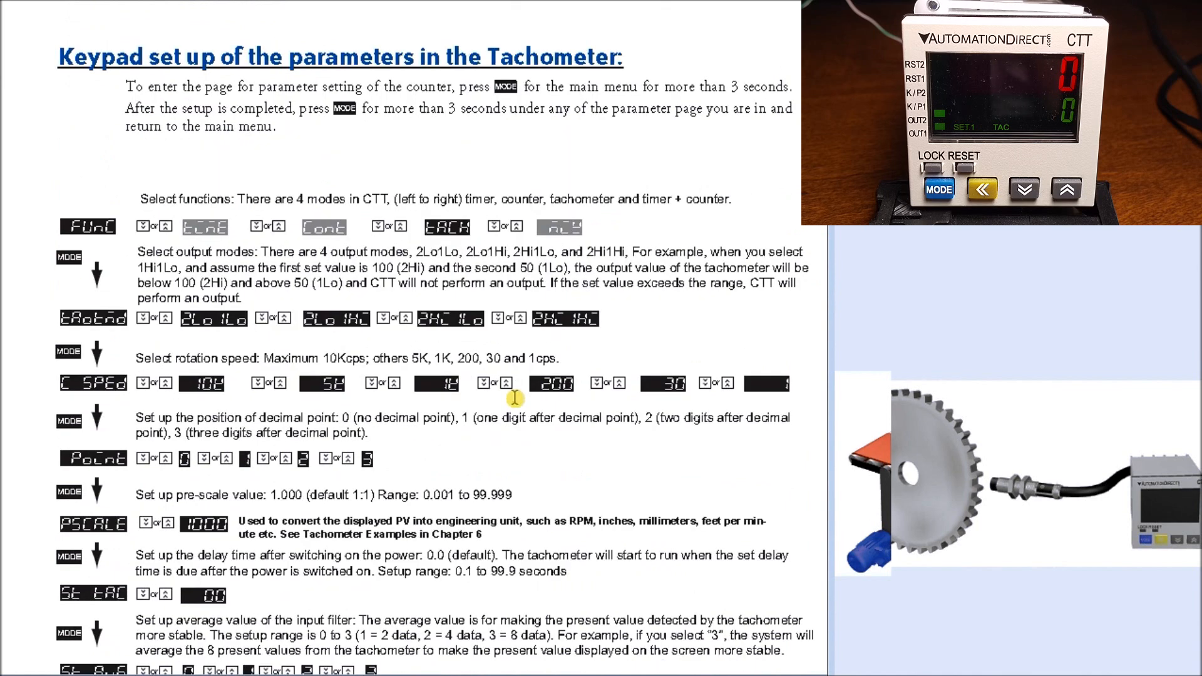
- Scroll down until the FUNC-to-INPTCC list shows reset signal width and NPN/PNP input type
{"action": "scroll", "scroll_direction": "down", "scroll_amount": 3}
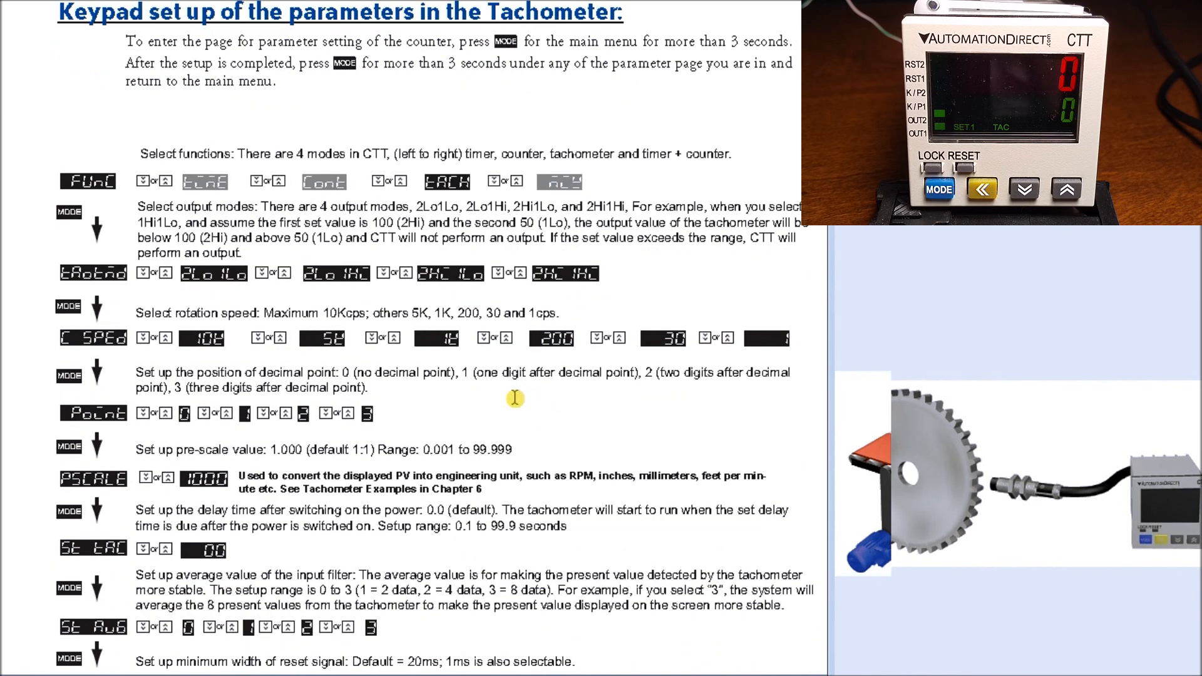
{"action": "scroll", "scroll_direction": "down", "scroll_amount": 3}
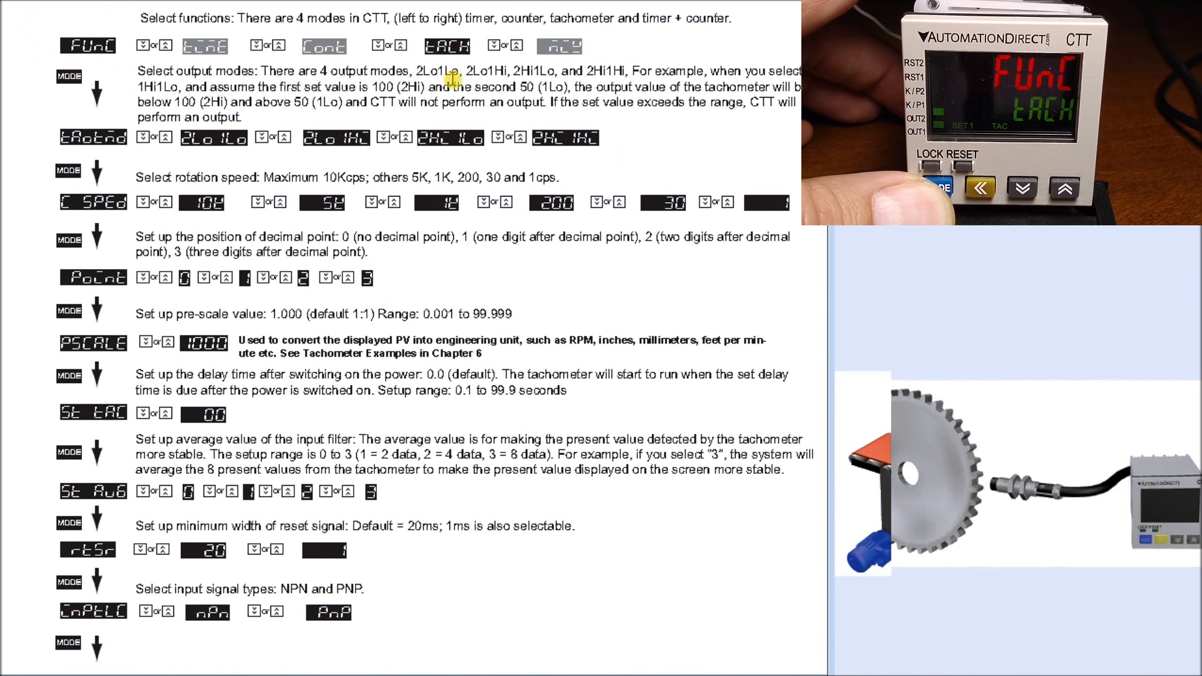
{"action": "left_click", "coordinate": [939, 187]}
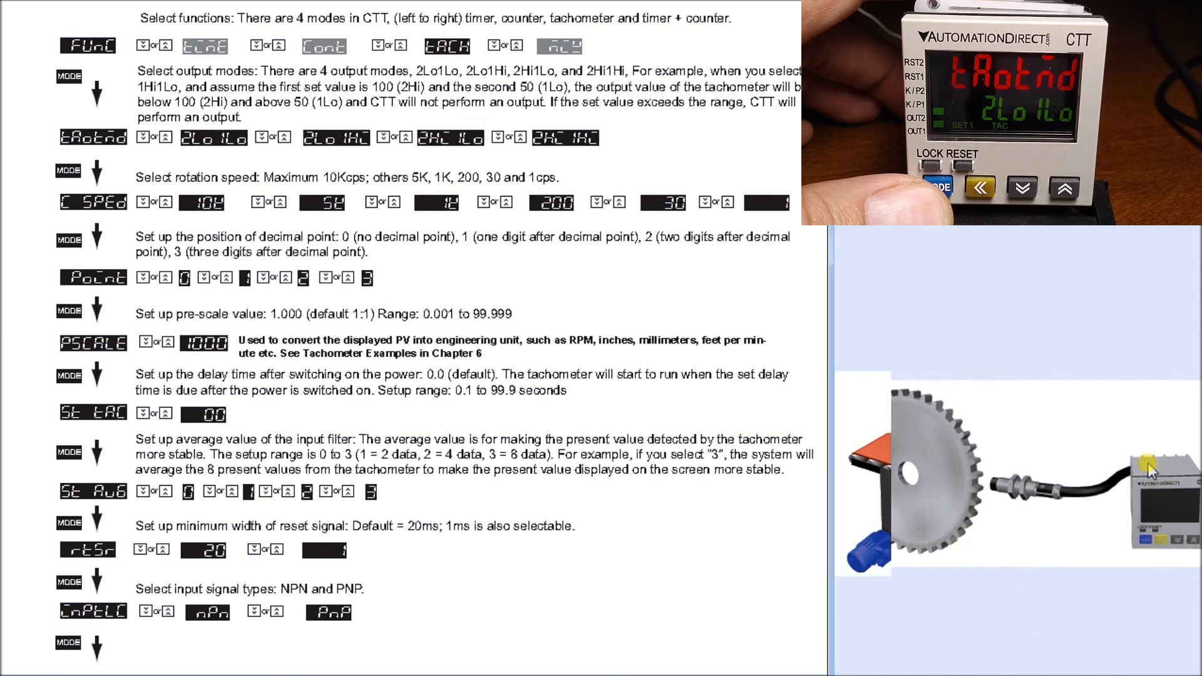
{"action": "mouse_move", "coordinate": [1013, 654]}
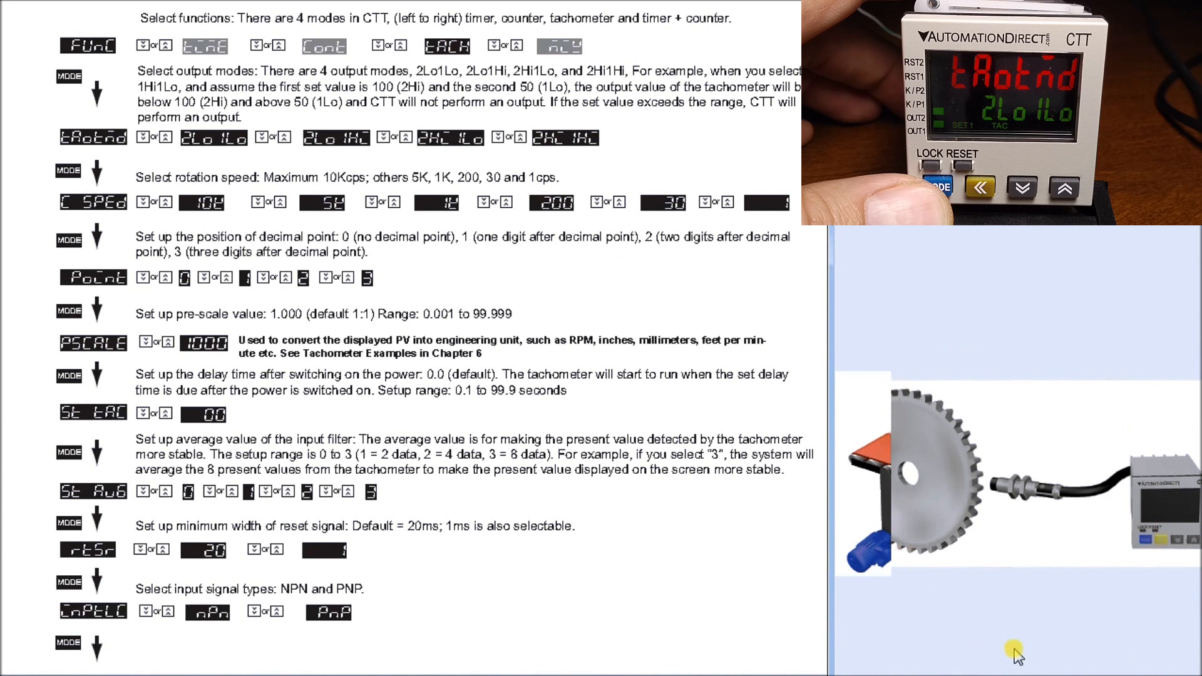
{"action": "mouse_move", "coordinate": [721, 576]}
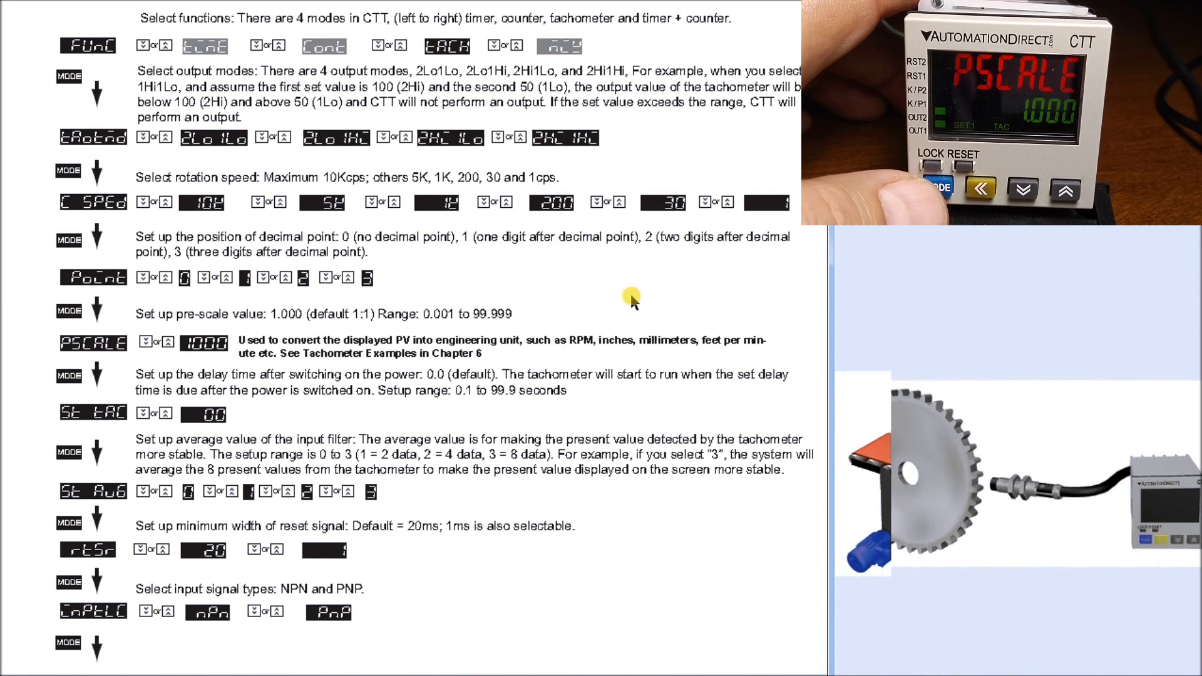
{"action": "mouse_move", "coordinate": [415, 351]}
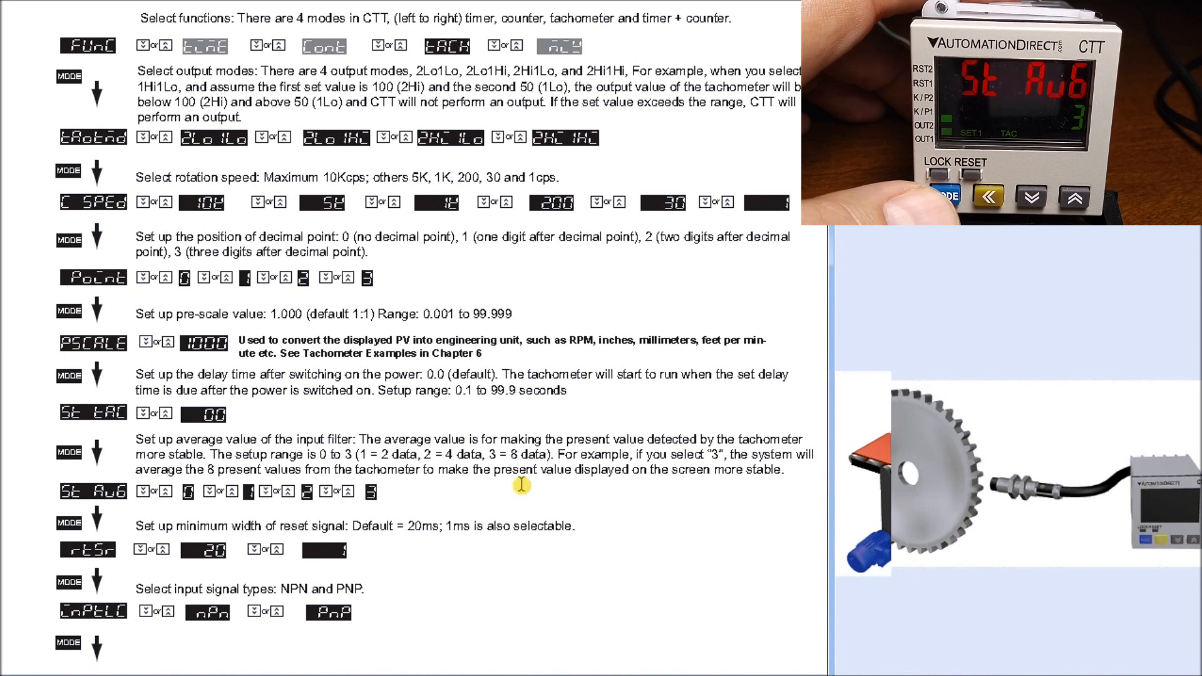
{"action": "left_click", "coordinate": [952, 198]}
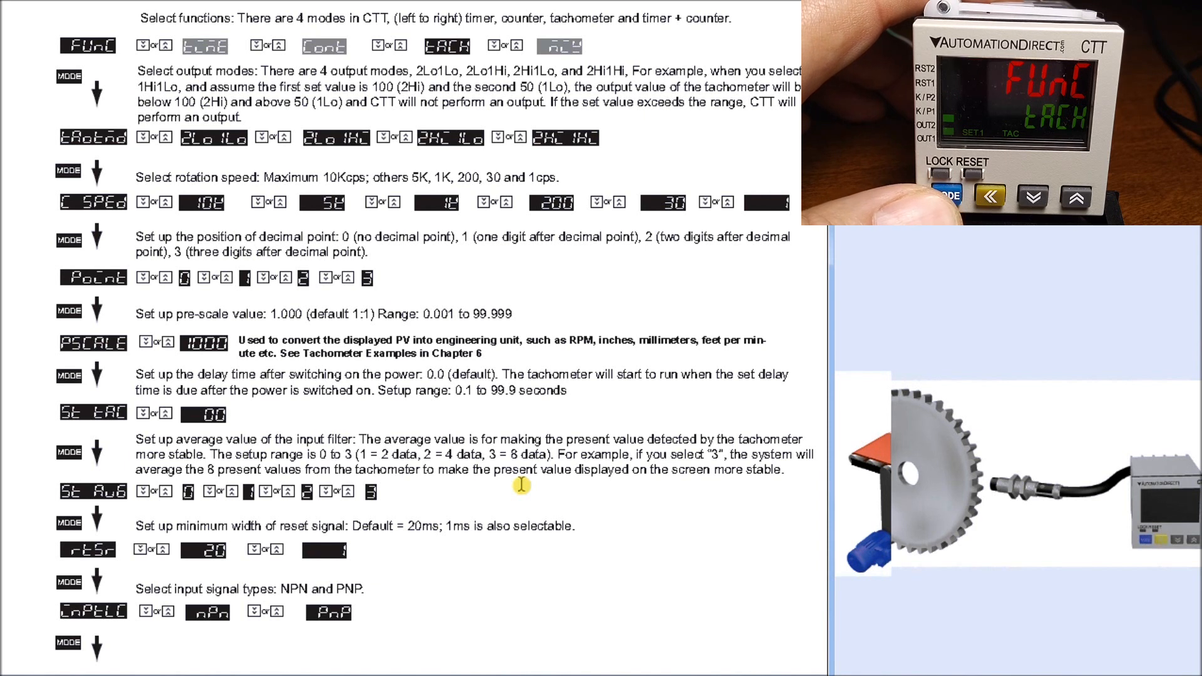
{"action": "mouse_move", "coordinate": [221, 75]}
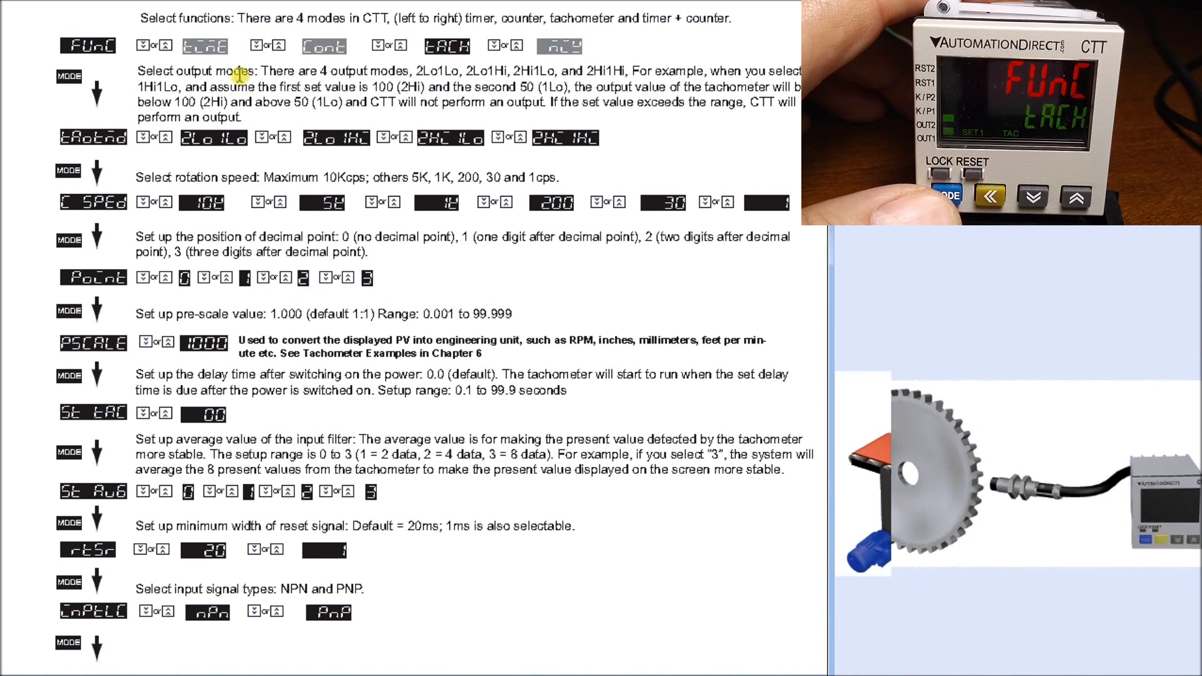
{"action": "mouse_move", "coordinate": [248, 86]}
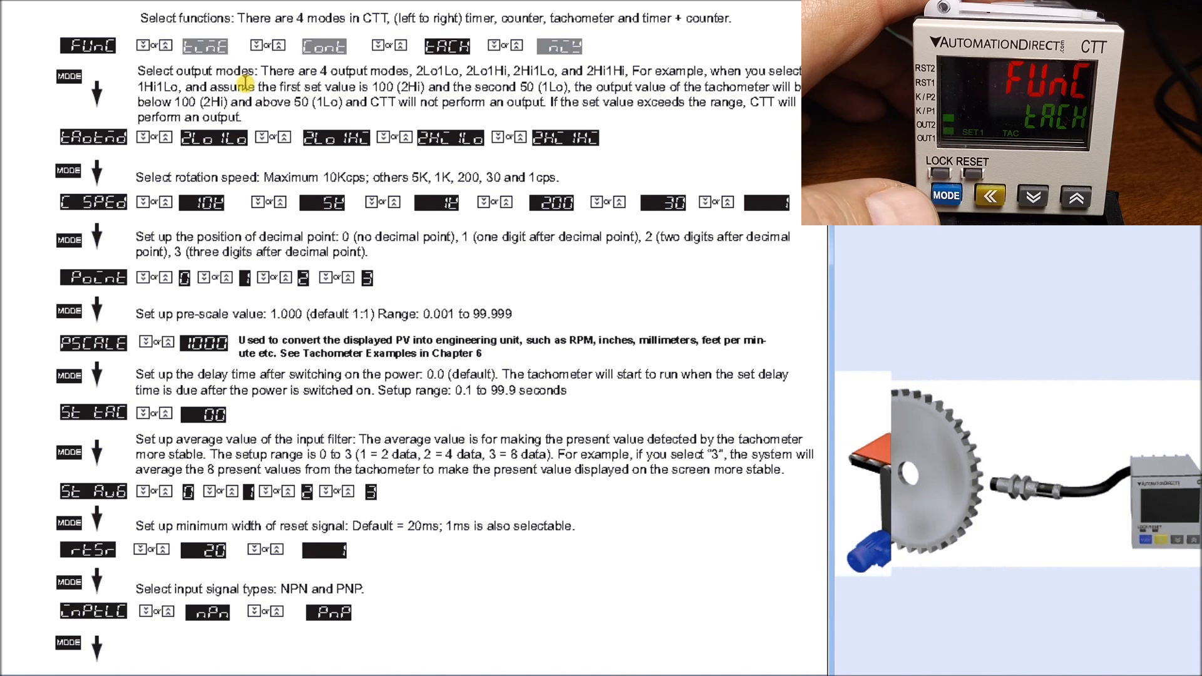